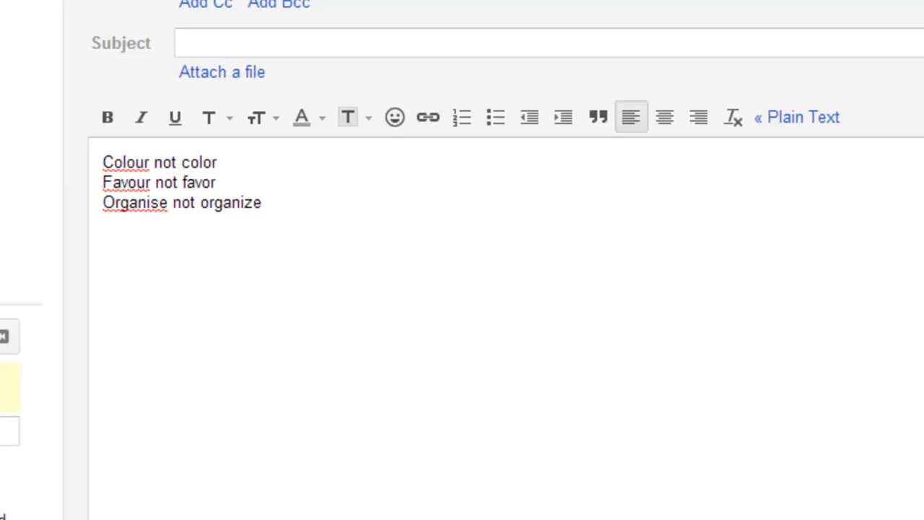
Step: Scroll the Gmail draft showing British spellings flagged as mistakes
scroll("up", 3)
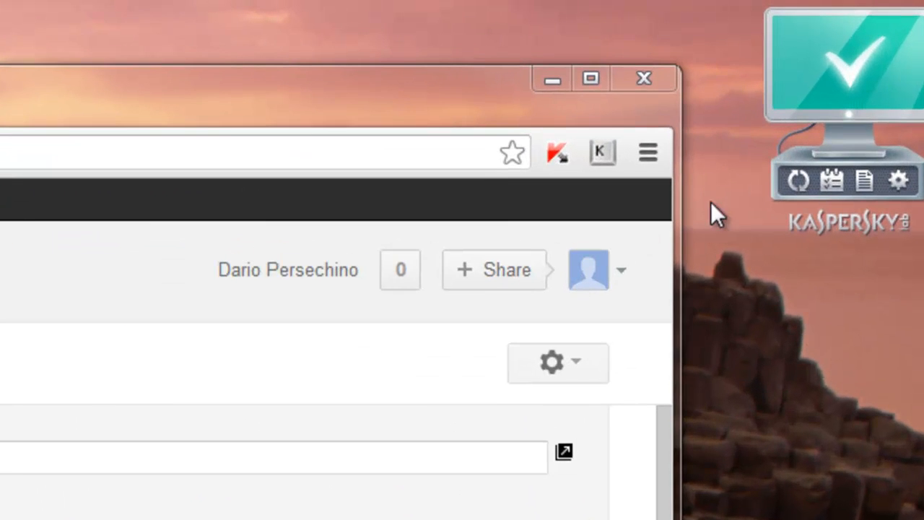
mouse_move(647, 153)
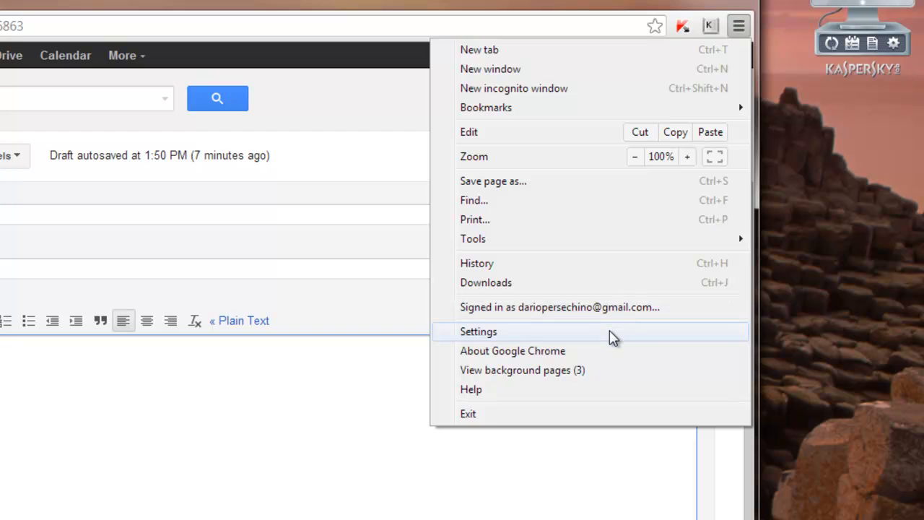
Step: Go to Chrome Settings, reveal advanced settings and scroll to the Languages section
left_click(478, 330)
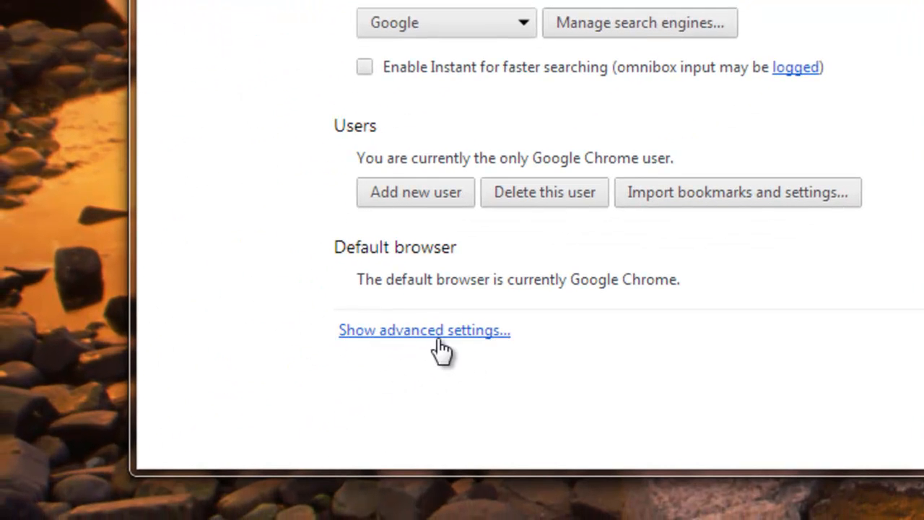
left_click(424, 329)
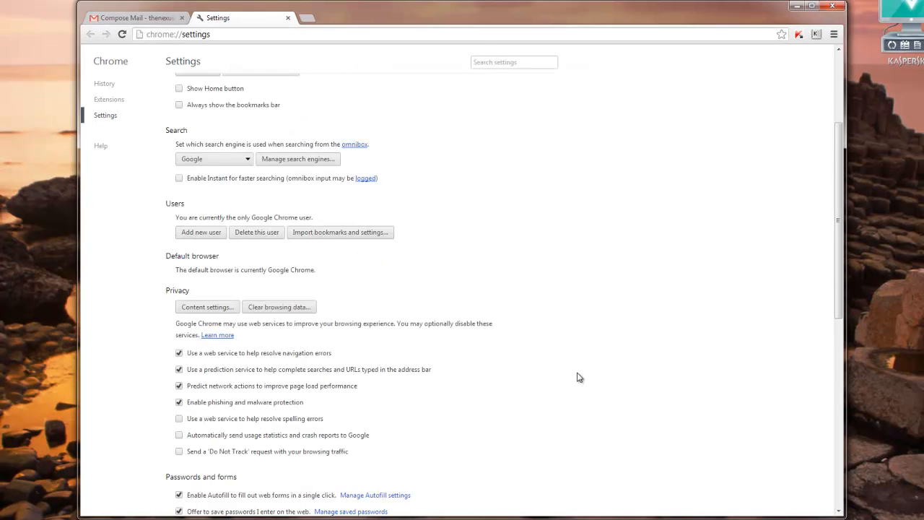
scroll("down", 3)
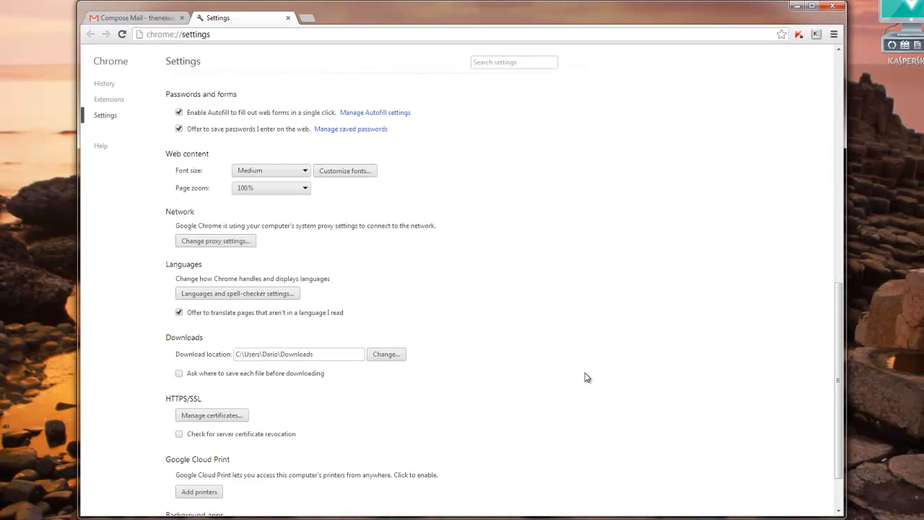
scroll("down", 3)
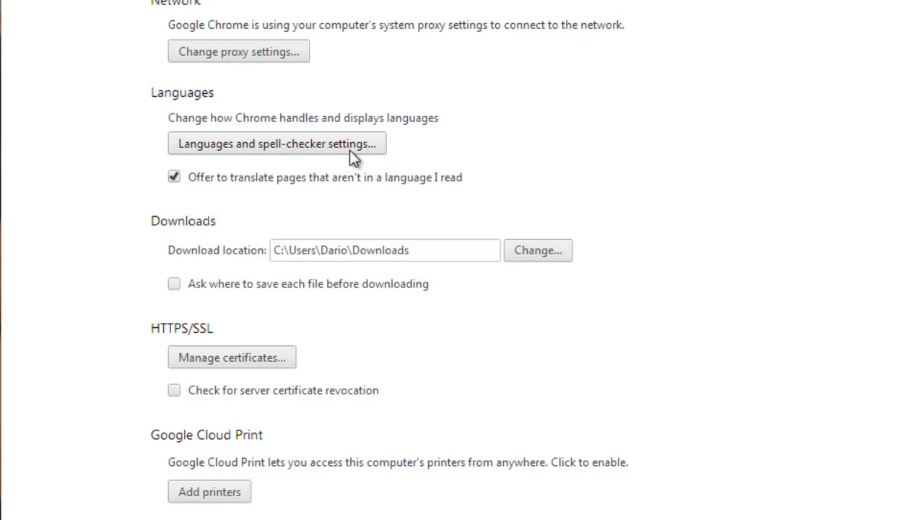
scroll("up", 3)
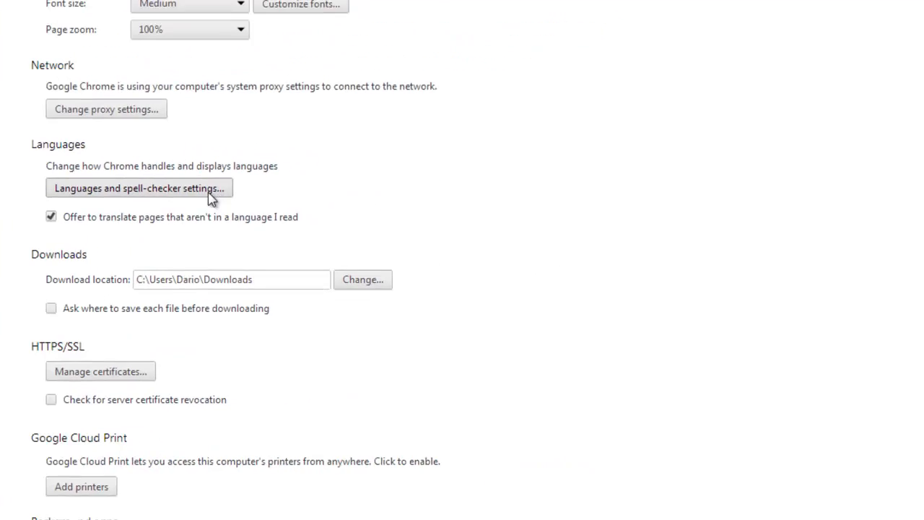
Step: Bring up the Languages dialog and select the plain English entry to see its details
left_click(138, 187)
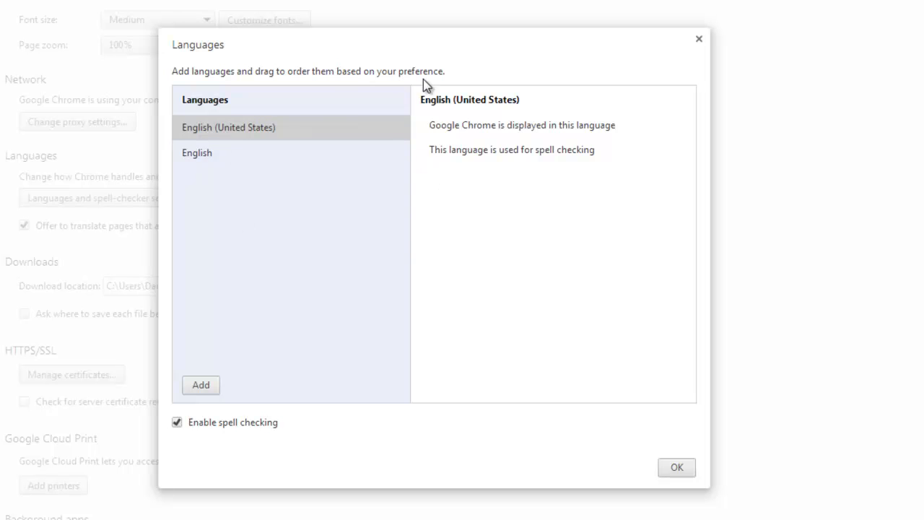
mouse_move(267, 410)
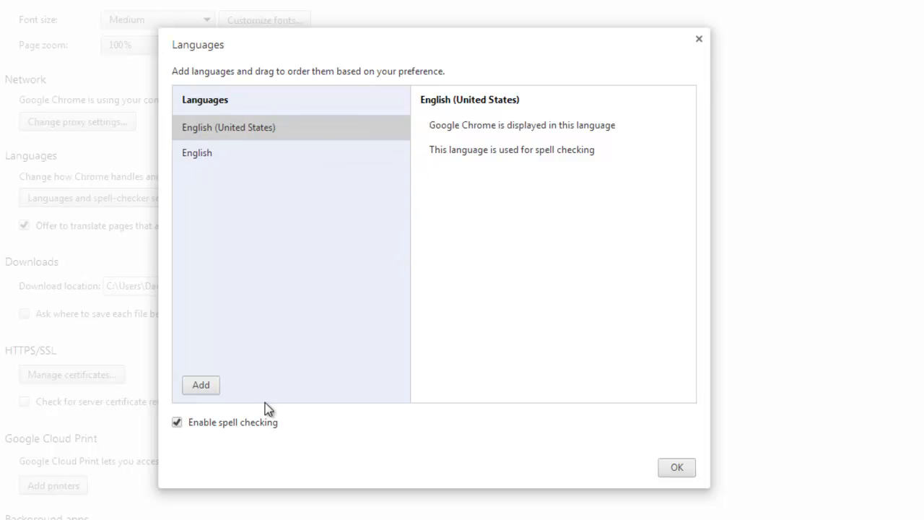
left_click(196, 153)
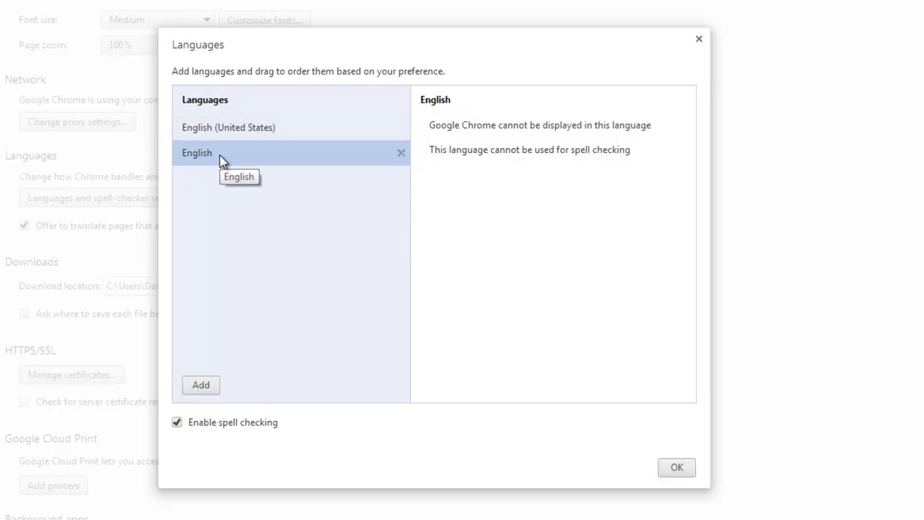
mouse_move(262, 157)
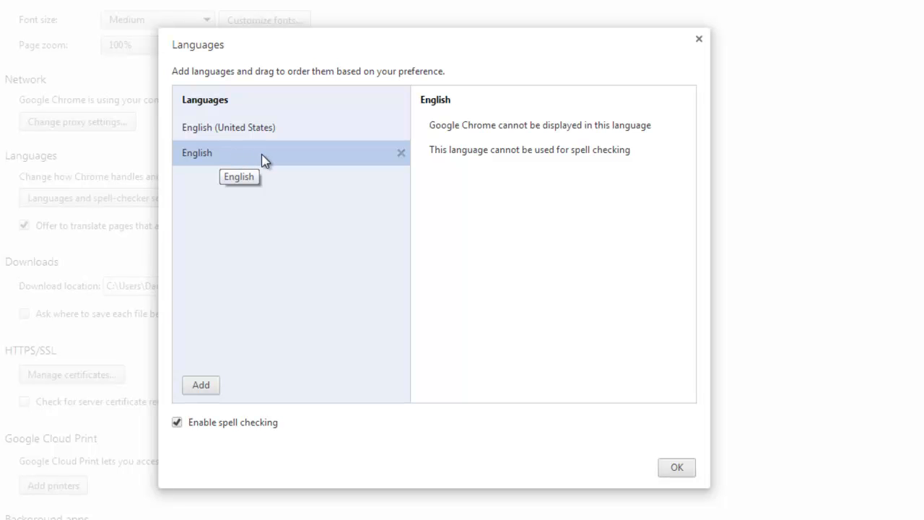
mouse_move(462, 216)
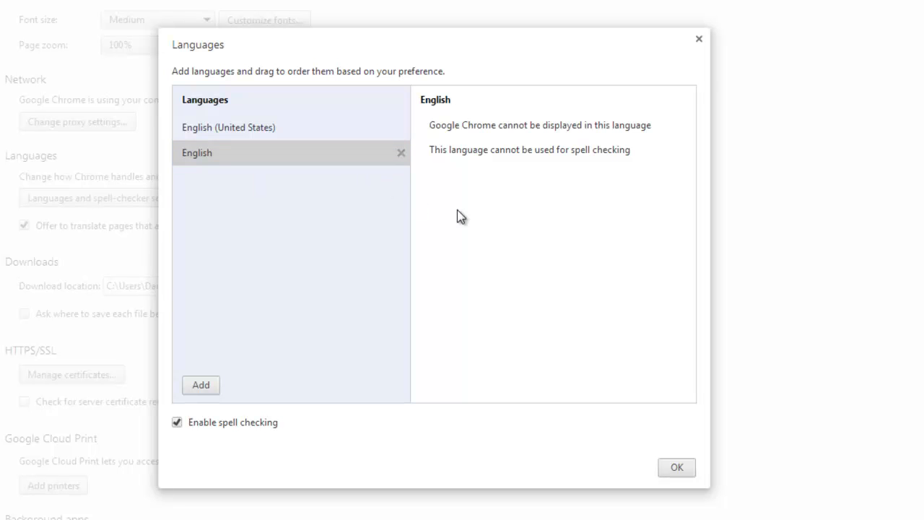
mouse_move(556, 240)
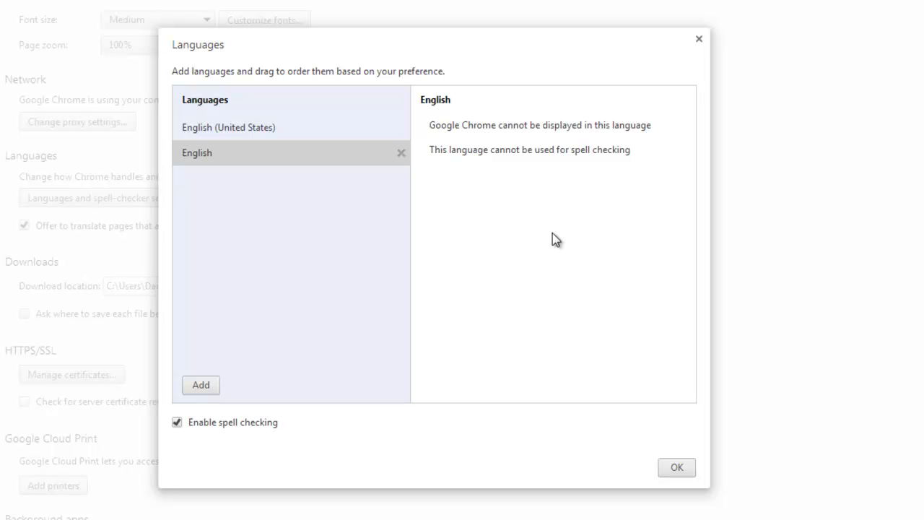
mouse_move(282, 182)
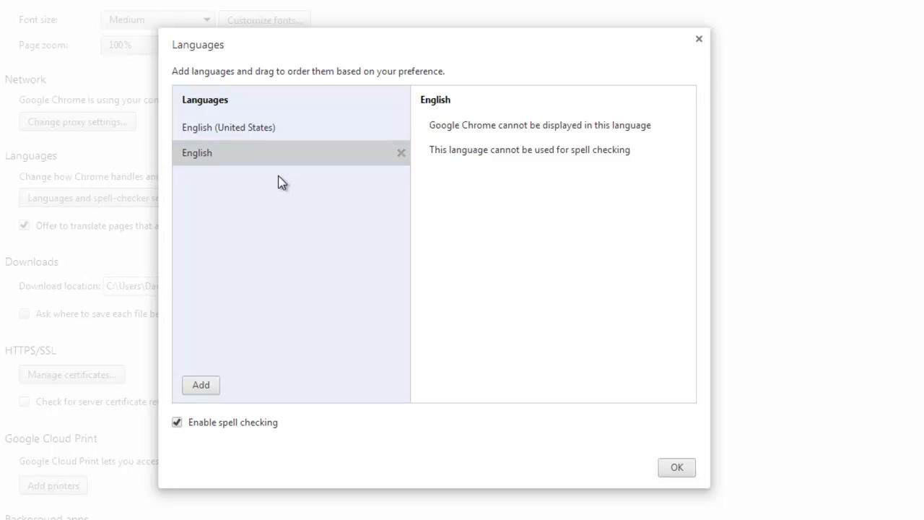
mouse_move(245, 381)
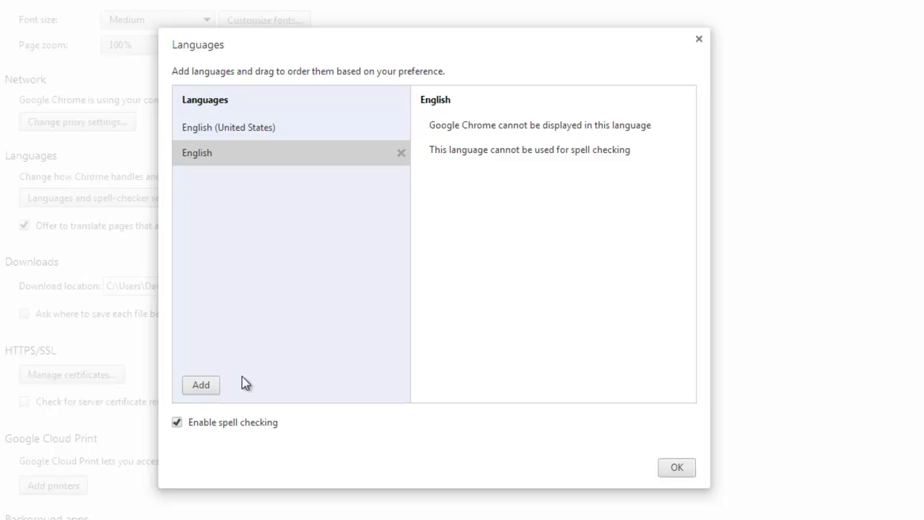
Step: Add English (United Kingdom) from the available languages list
left_click(200, 384)
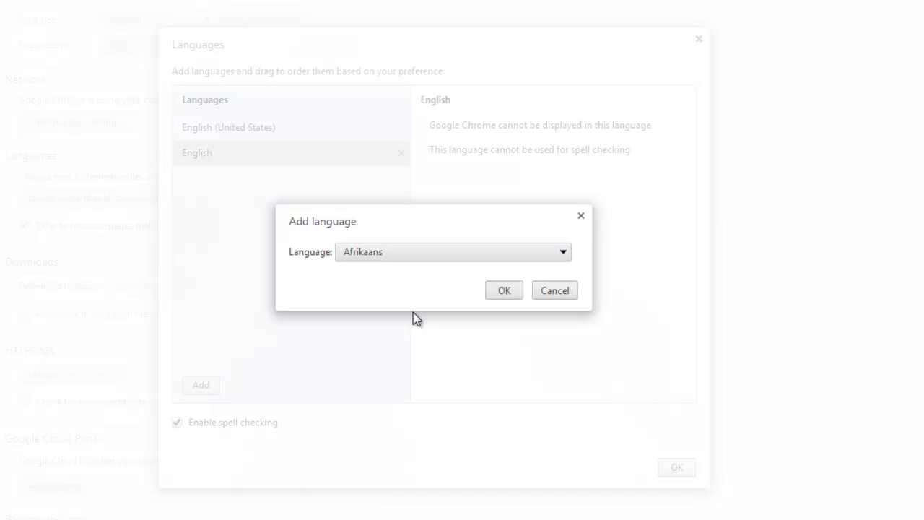
left_click(563, 251)
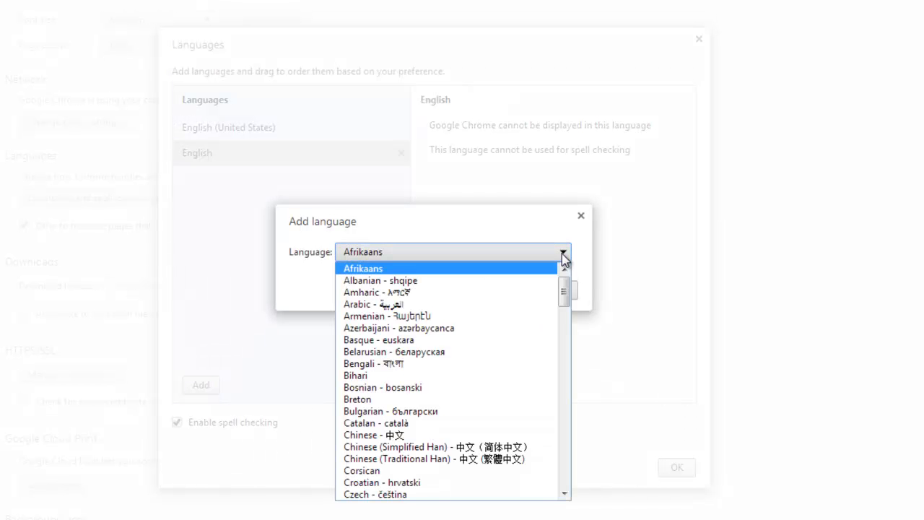
scroll("down", 3)
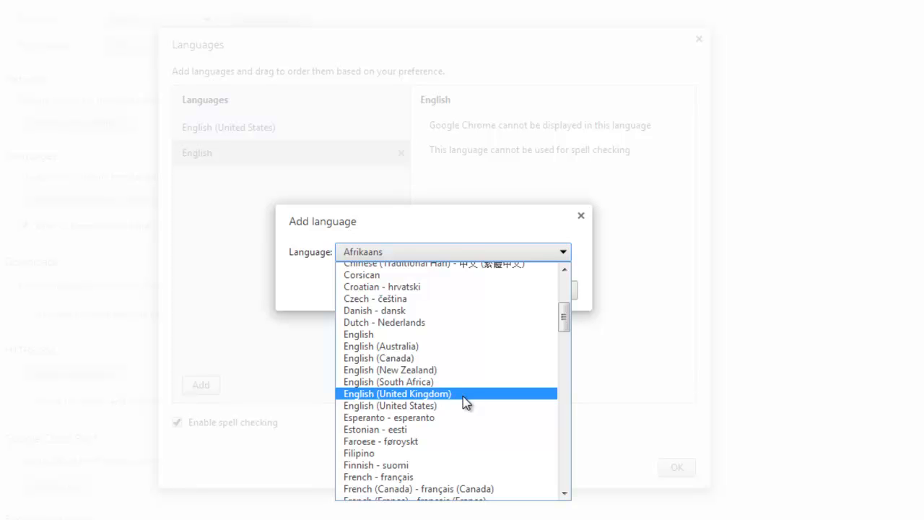
left_click(395, 393)
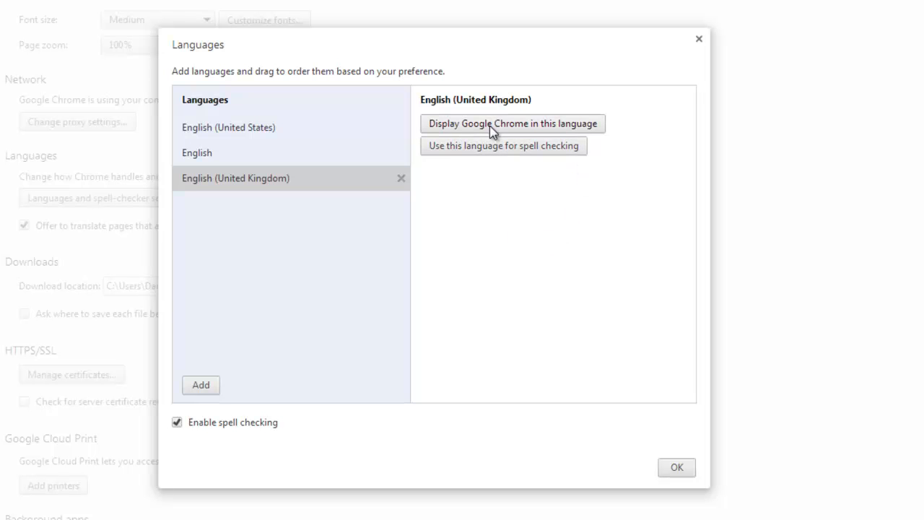
mouse_move(500, 158)
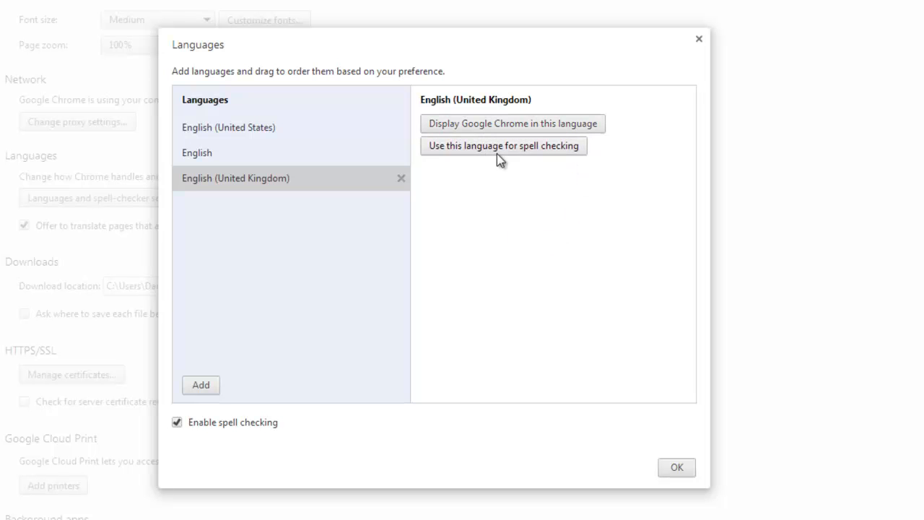
Step: Make English (United Kingdom) the display and spell-checking language and confirm with OK
left_click(513, 124)
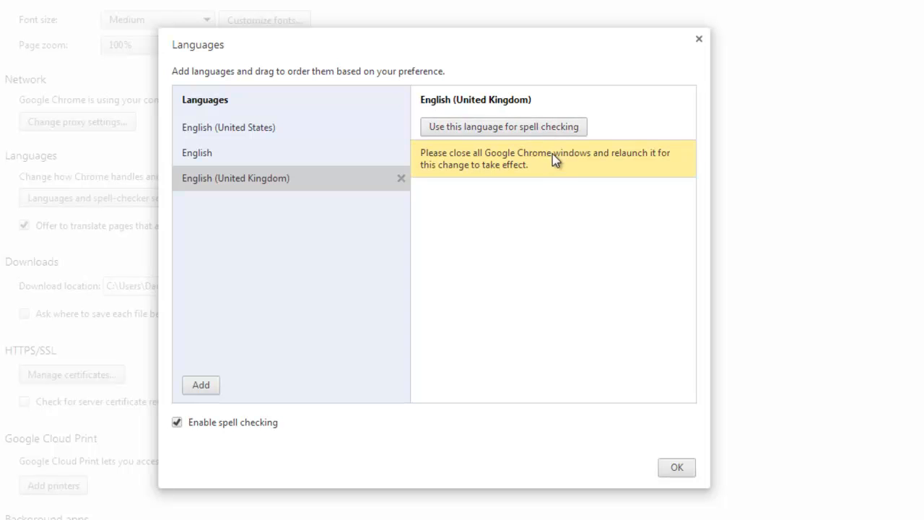
left_click(502, 127)
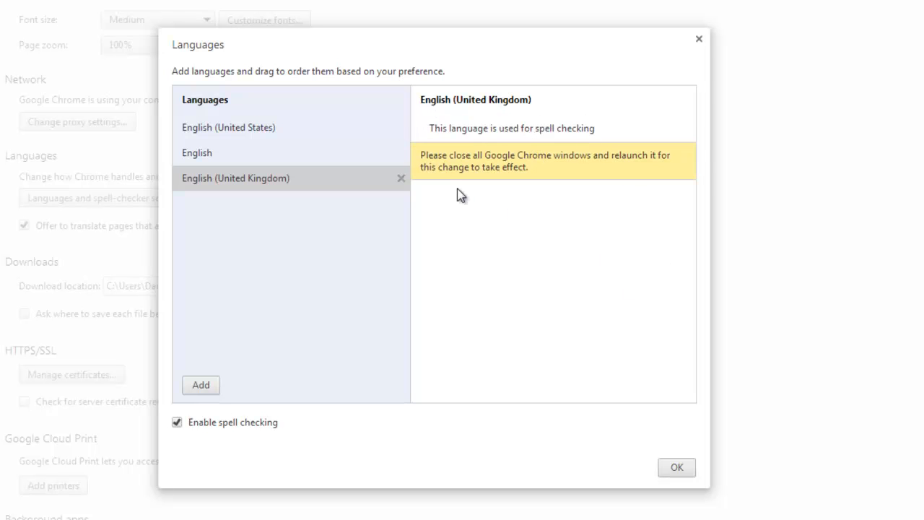
mouse_move(579, 199)
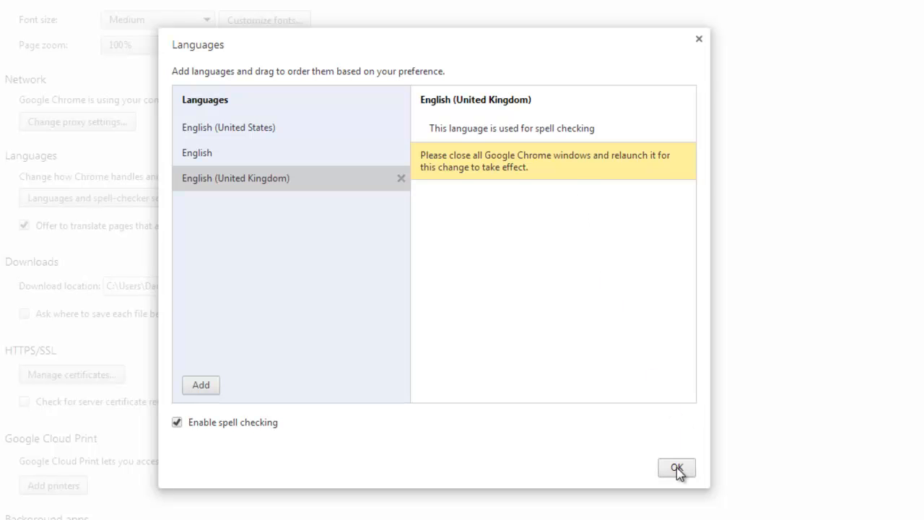
left_click(675, 468)
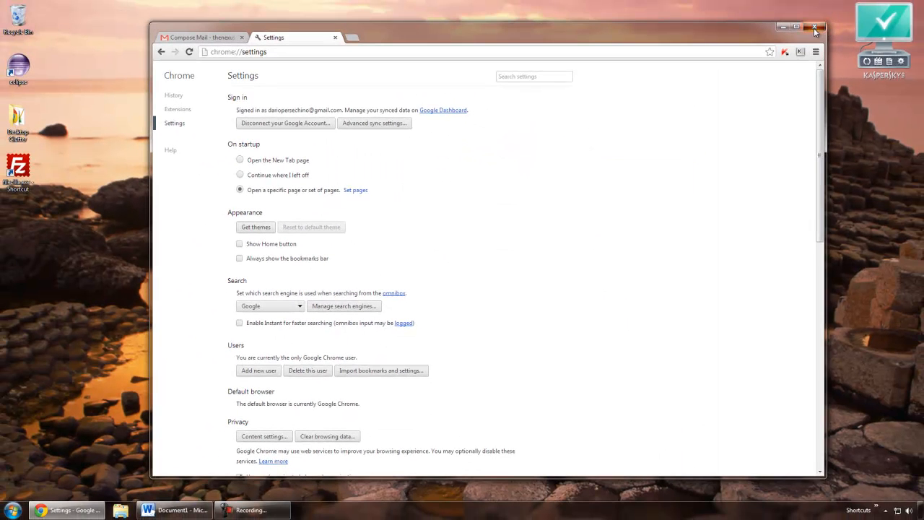
Step: Close and relaunch Chrome, then go back to Gmail from the Google page
left_click(814, 26)
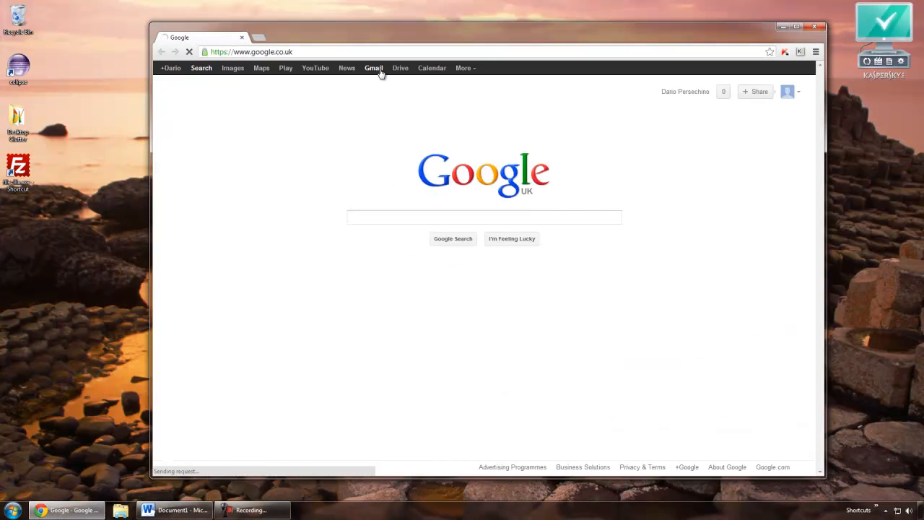
left_click(372, 68)
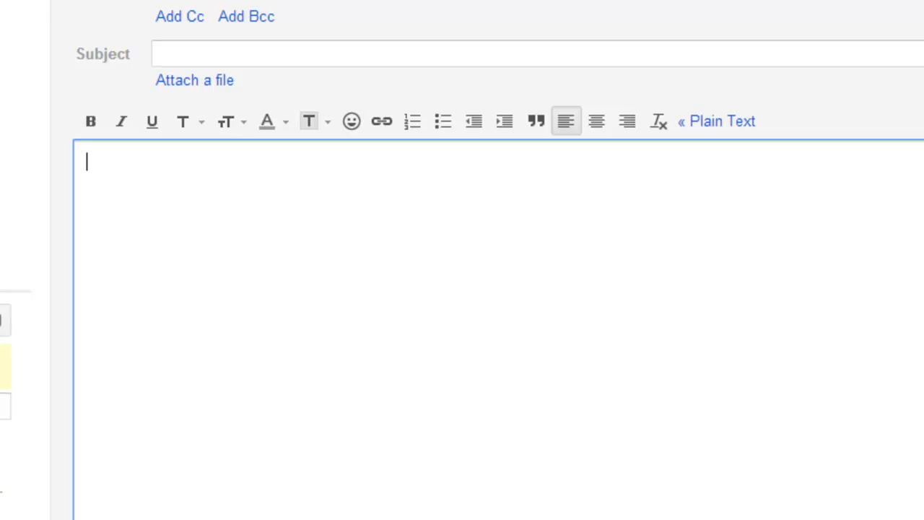
Step: Write 'Colour not color', 'Favour not favor' and 'Organise not organi…' in the compose body
type("Colour not c")
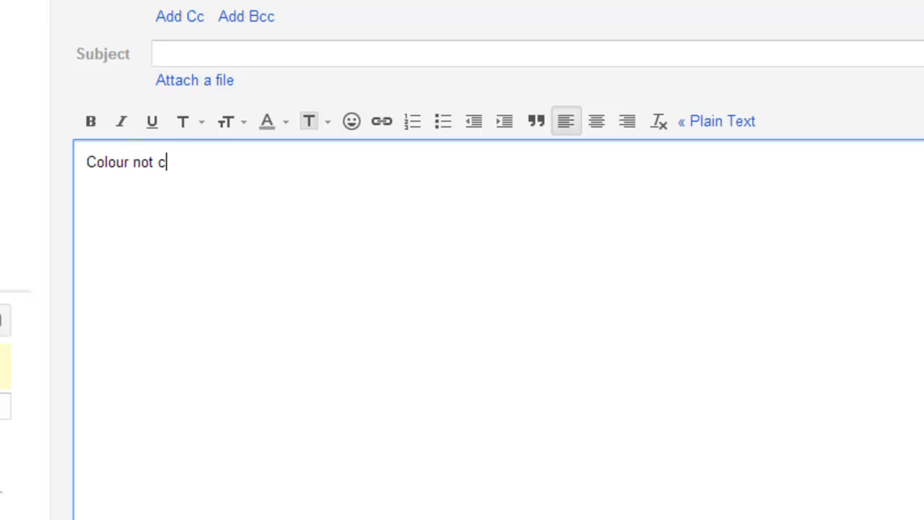
type("olor")
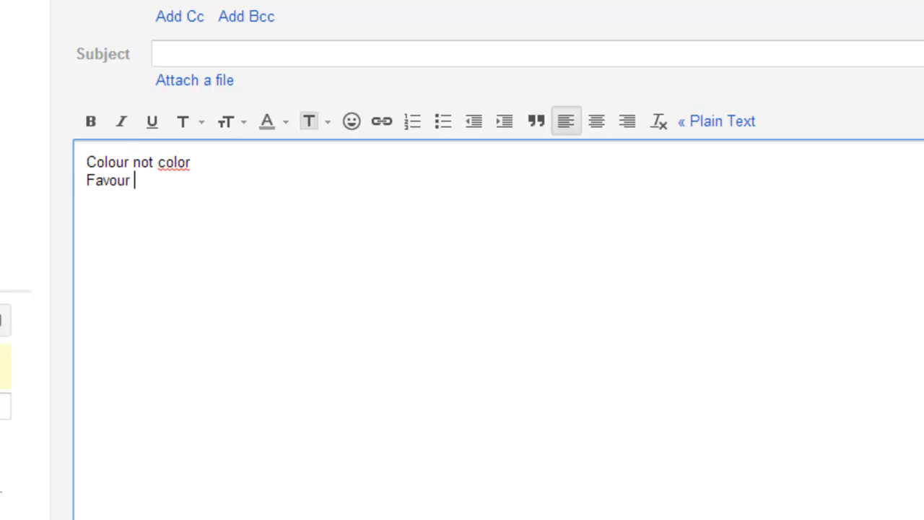
type("not favor")
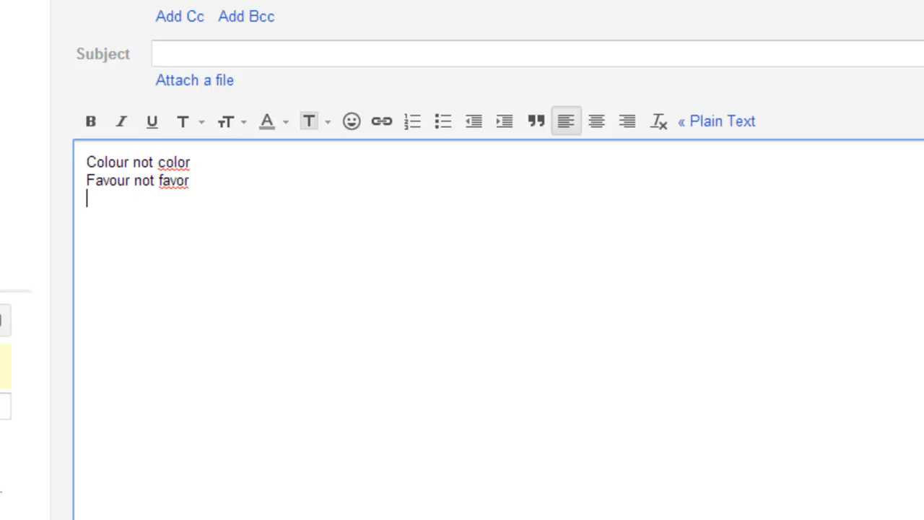
type("Organi")
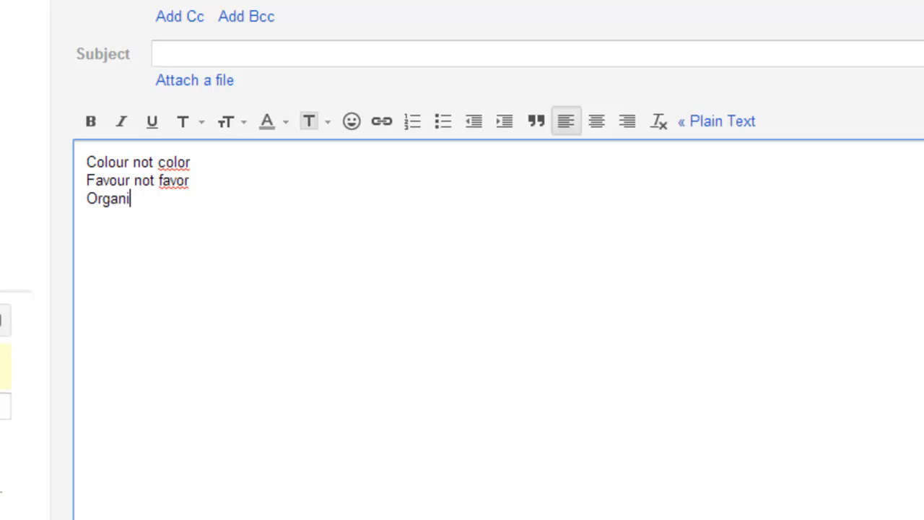
type("se not organi")
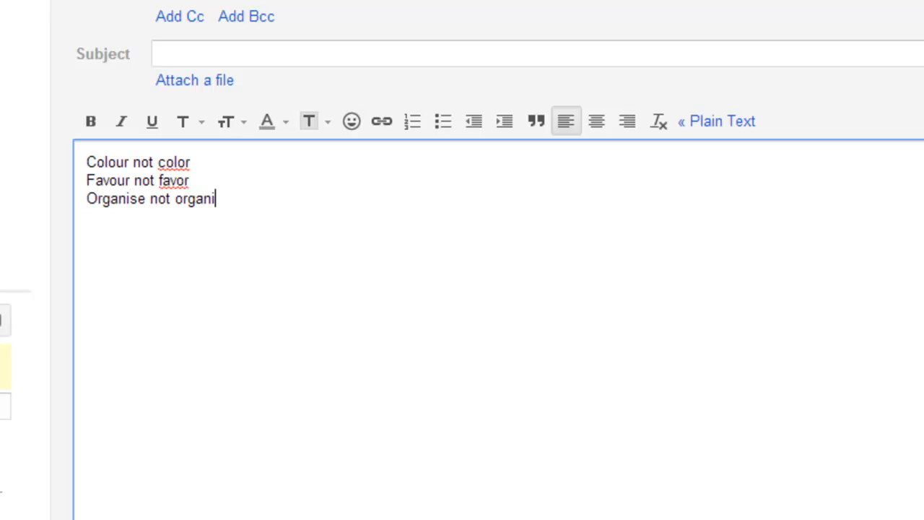